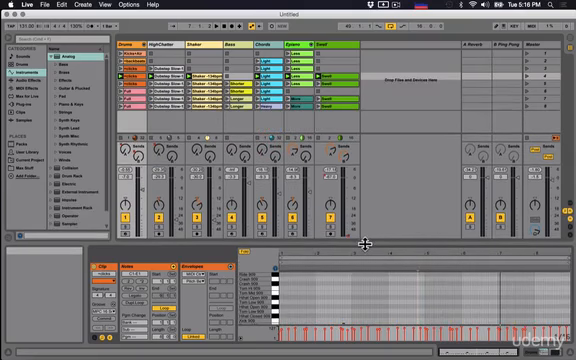
{"action": "mouse_move", "coordinate": [360, 244]}
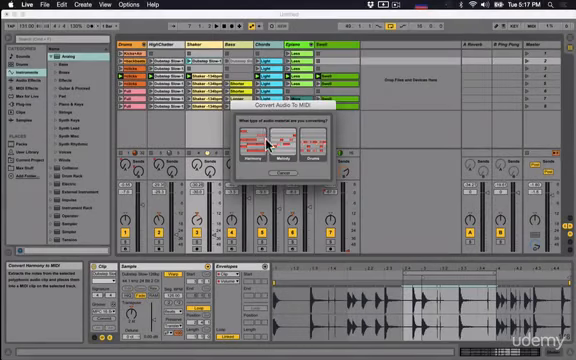
{"action": "left_click", "coordinate": [258, 148]}
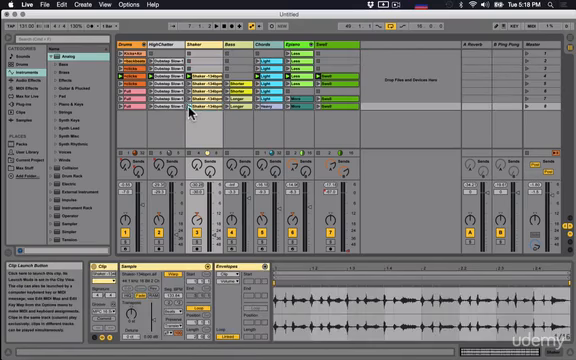
Select MIDI clips in the Session View so their note patterns and instrument chains appear in the Detail View.
{"action": "left_click", "coordinate": [196, 112]}
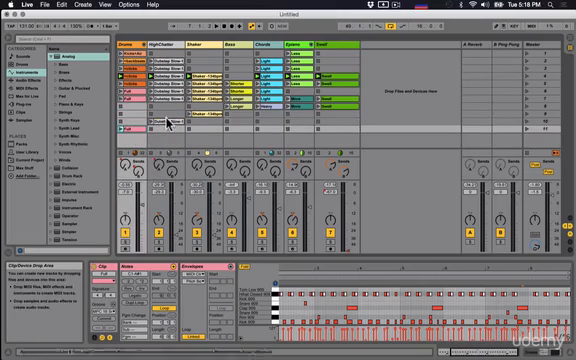
{"action": "left_click", "coordinate": [178, 116]}
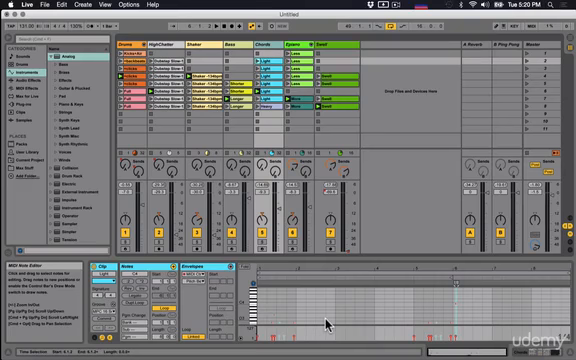
{"action": "mouse_move", "coordinate": [336, 322]}
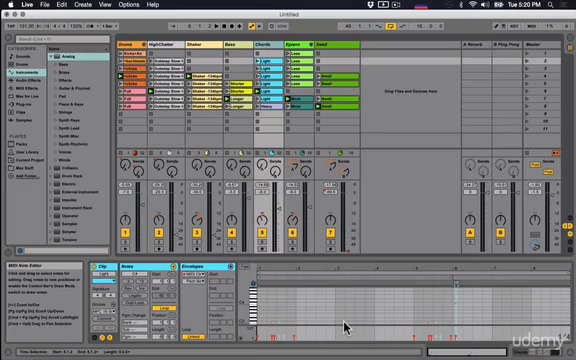